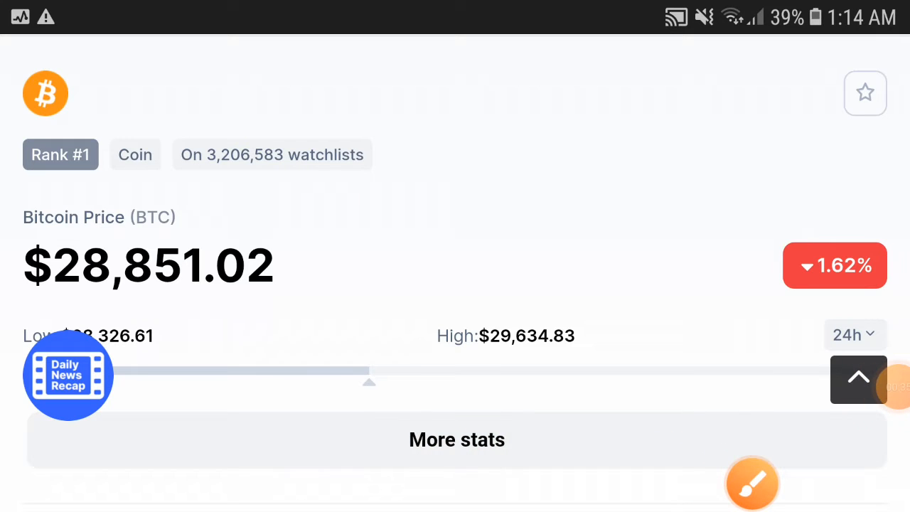
- Highlight the current Bitcoin price ($28,851.57) with a red rectangle drawn on screen
click(751, 483)
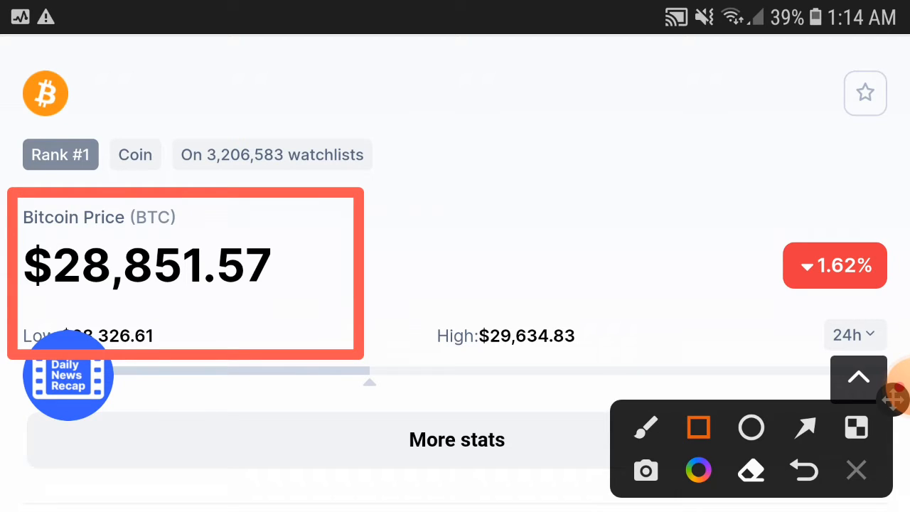
- Clear the red box from the Bitcoin price and dismiss the drawing toolbar
click(856, 469)
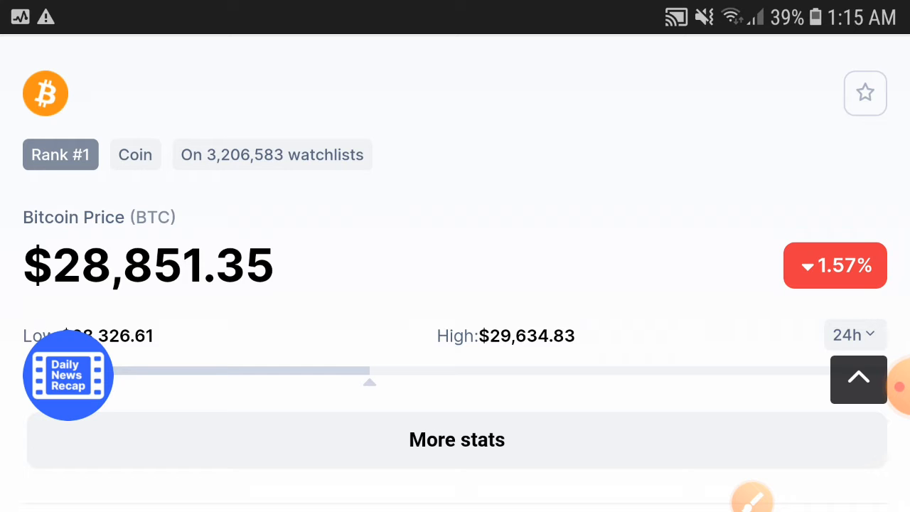
- Scroll the Bitcoin page down past More stats and Links to the Bitcoin to USD 24h chart
scroll(down, 3)
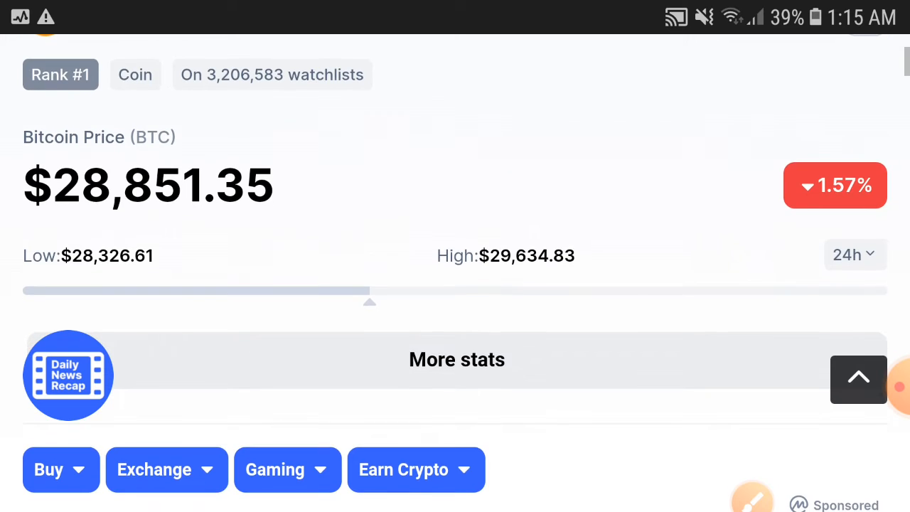
scroll(down, 3)
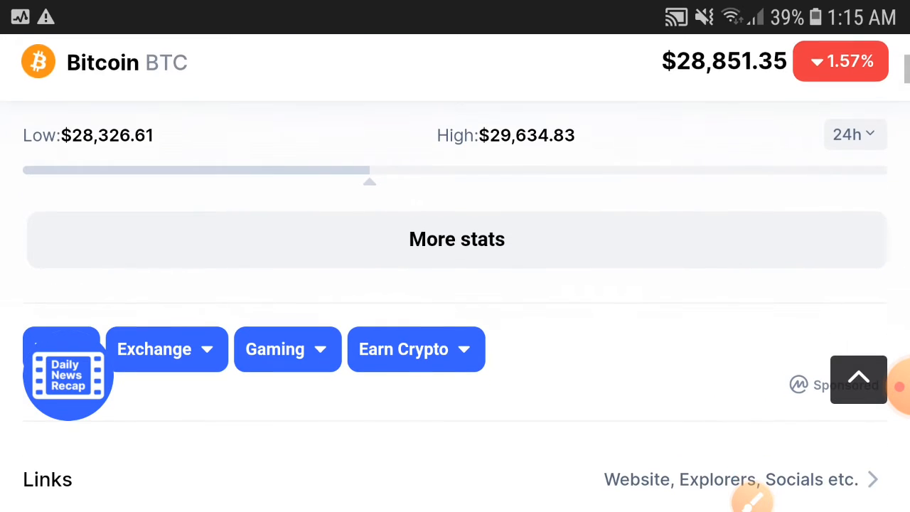
scroll(down, 3)
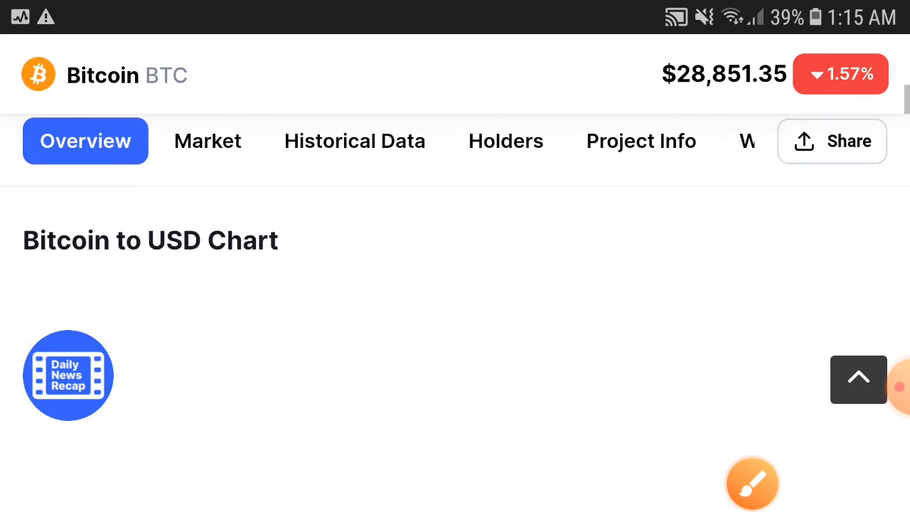
scroll(down, 3)
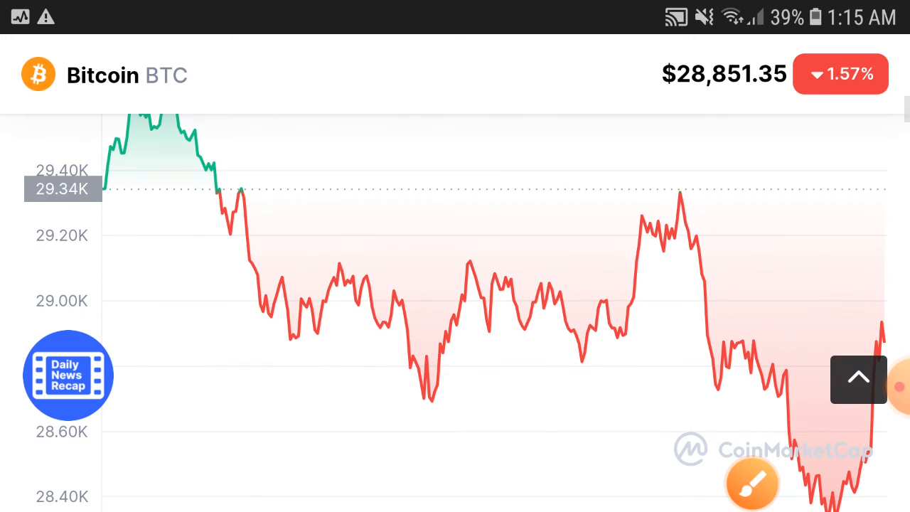